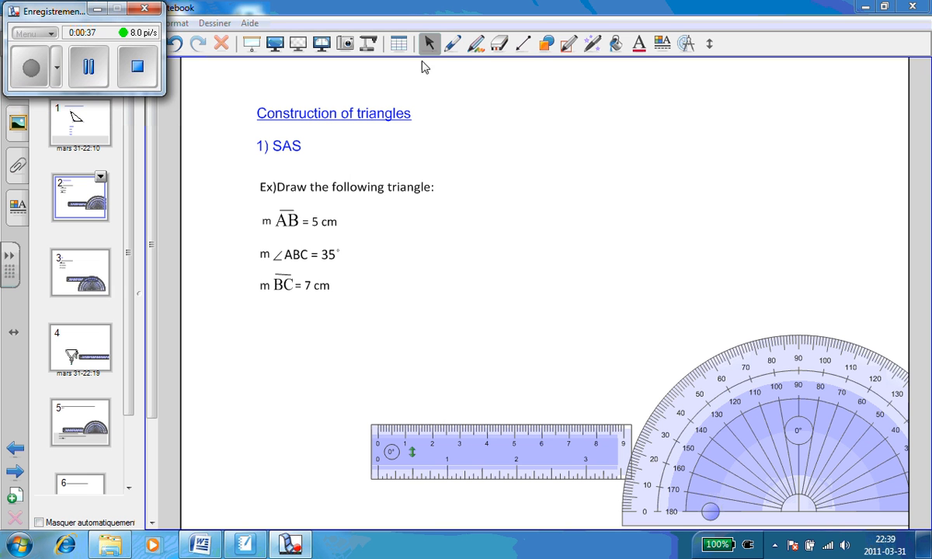
Draw a 7 cm pen line along the ruler edge, then return to selection
click(452, 43)
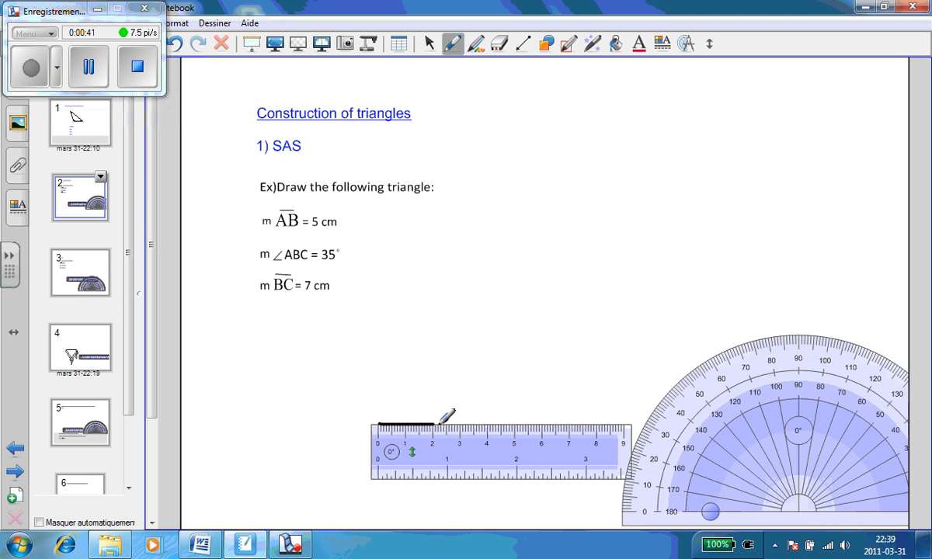
drag(446, 416, 575, 410)
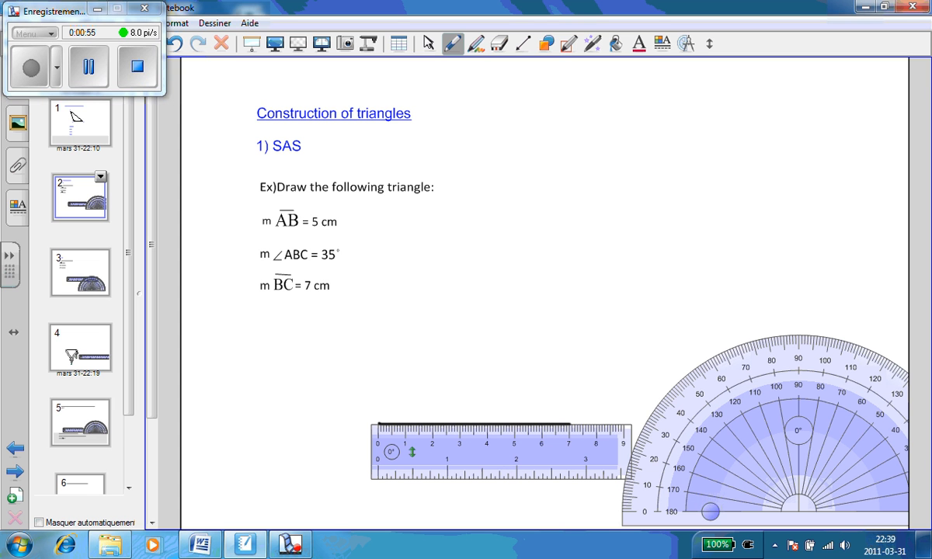
click(428, 43)
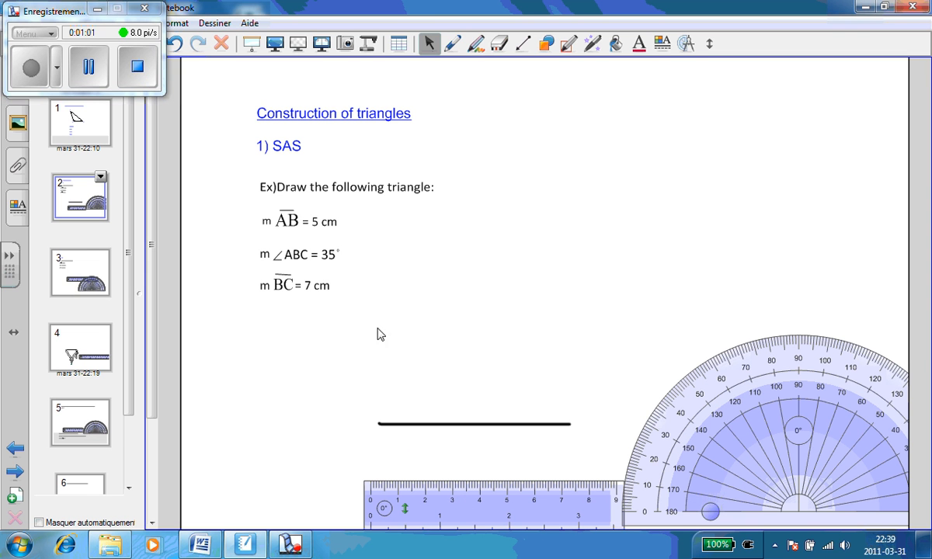
Handwrite B and C at the line ends and 7cm beneath it
click(452, 43)
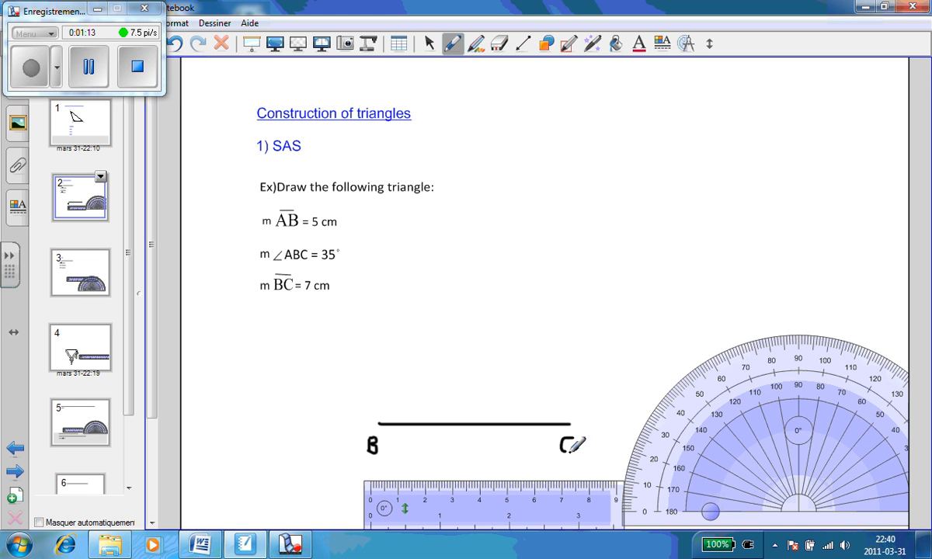
mouse_move(326, 278)
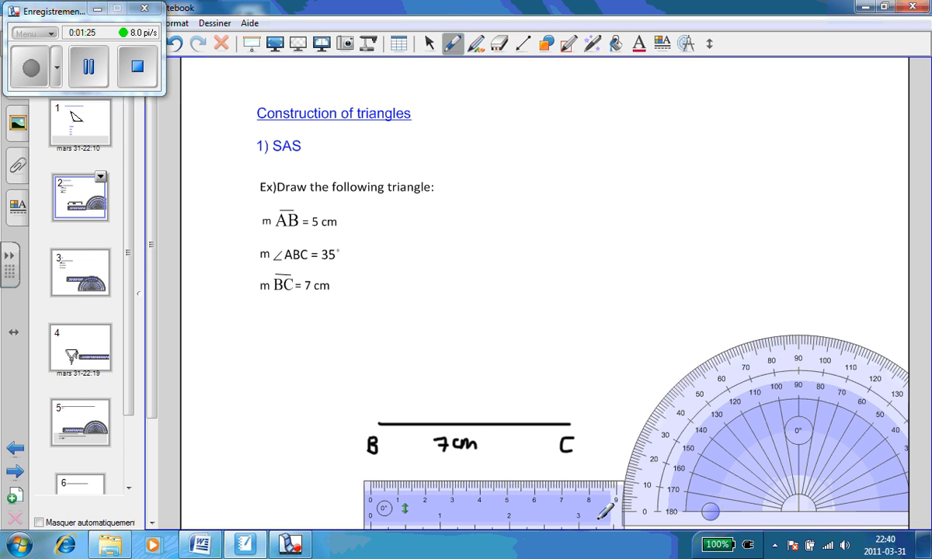
click(428, 44)
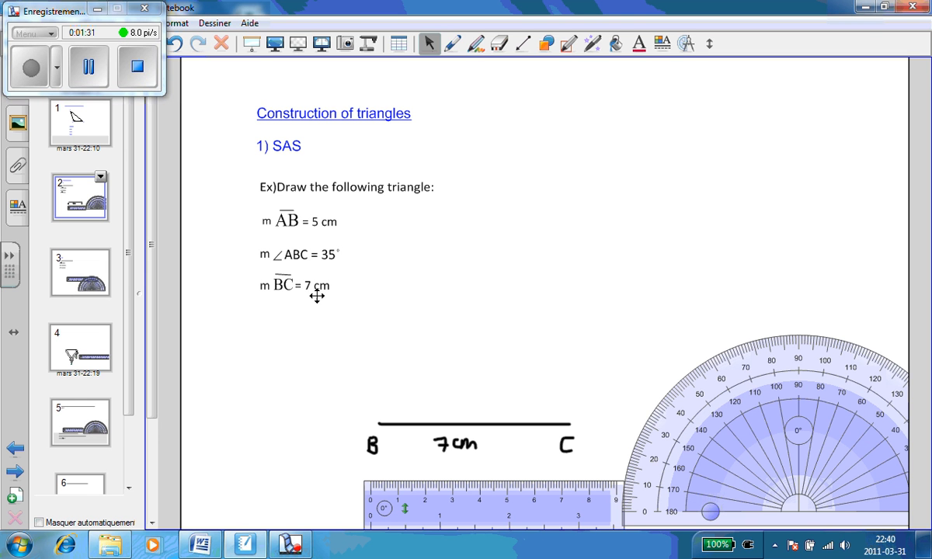
mouse_move(573, 444)
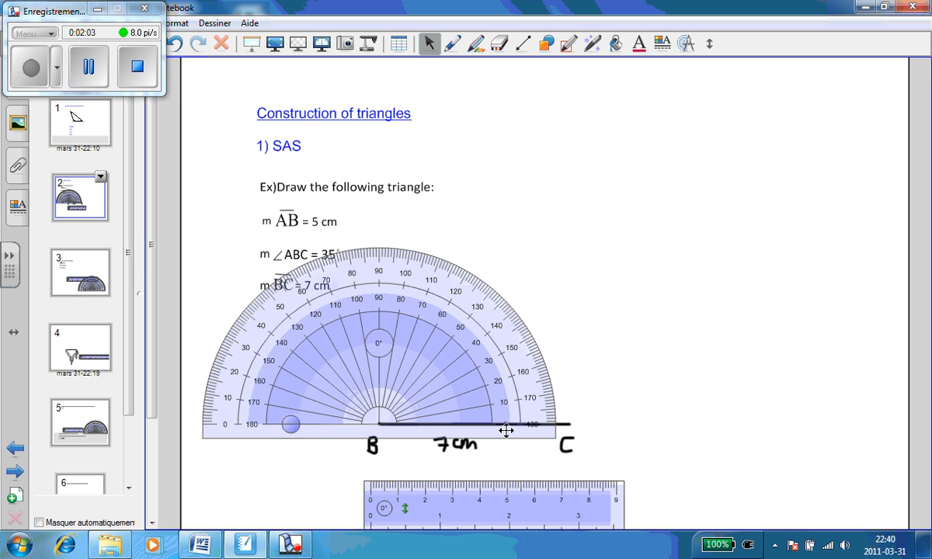
mouse_move(519, 517)
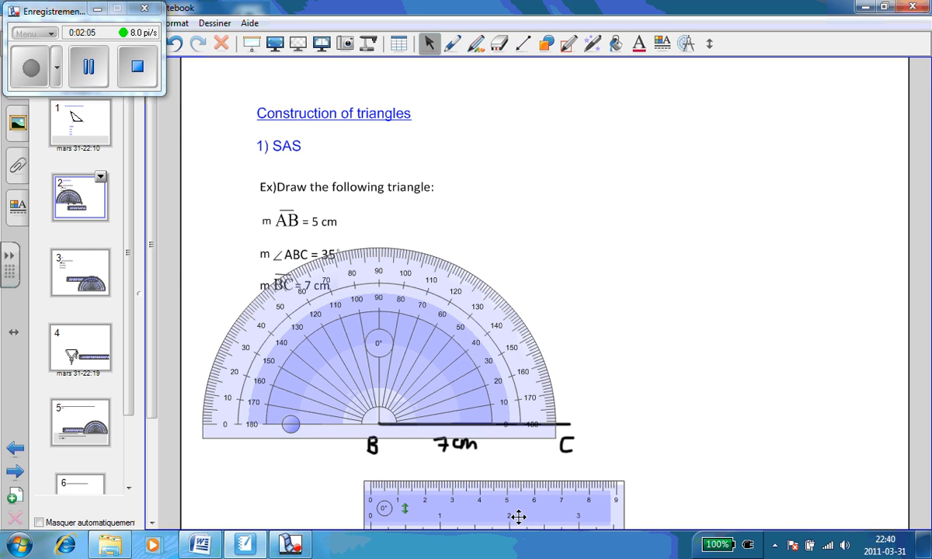
Place the ruler on BC at point B and rotate it to about 35°
drag(519, 516, 526, 465)
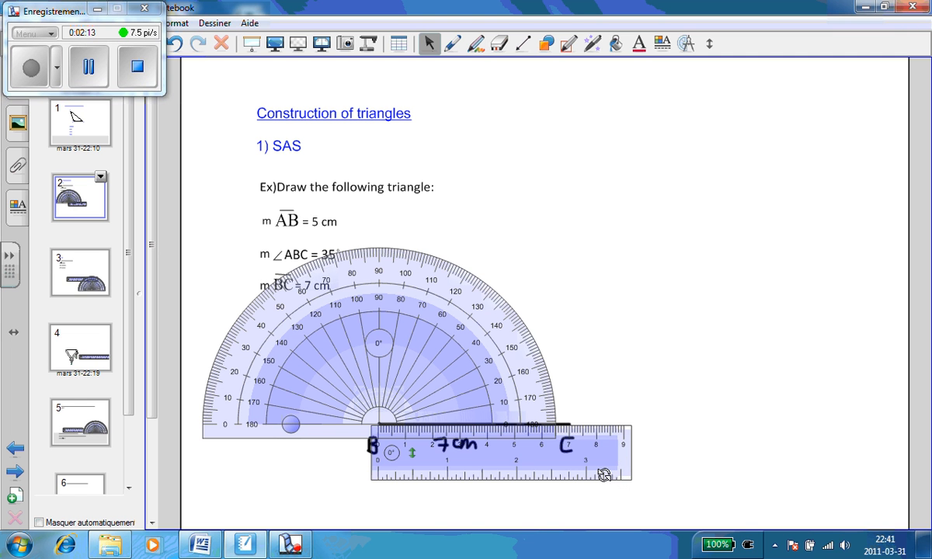
drag(605, 474, 586, 341)
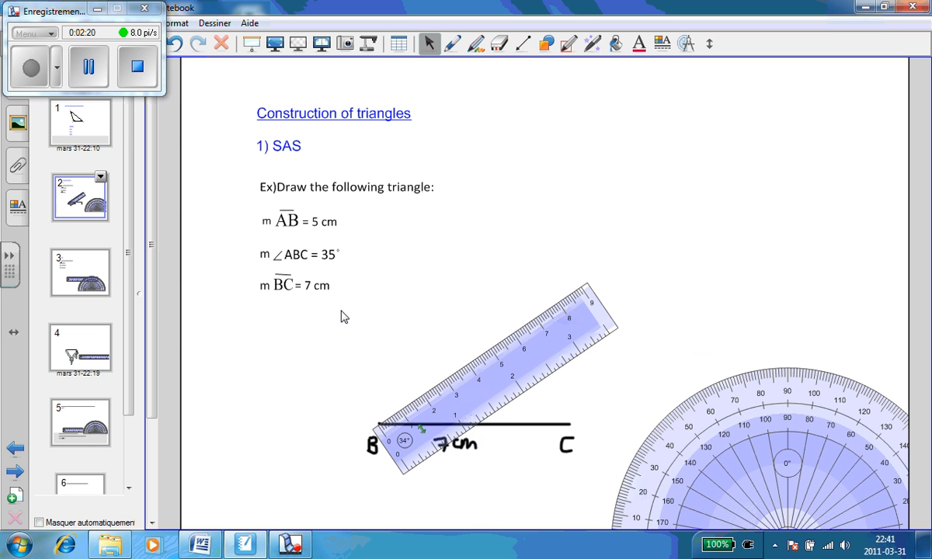
mouse_move(320, 286)
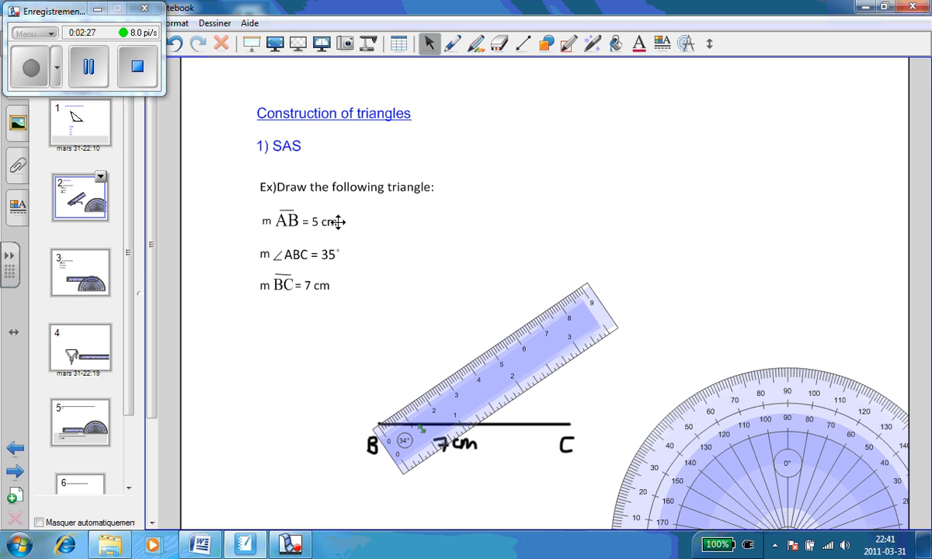
mouse_move(452, 46)
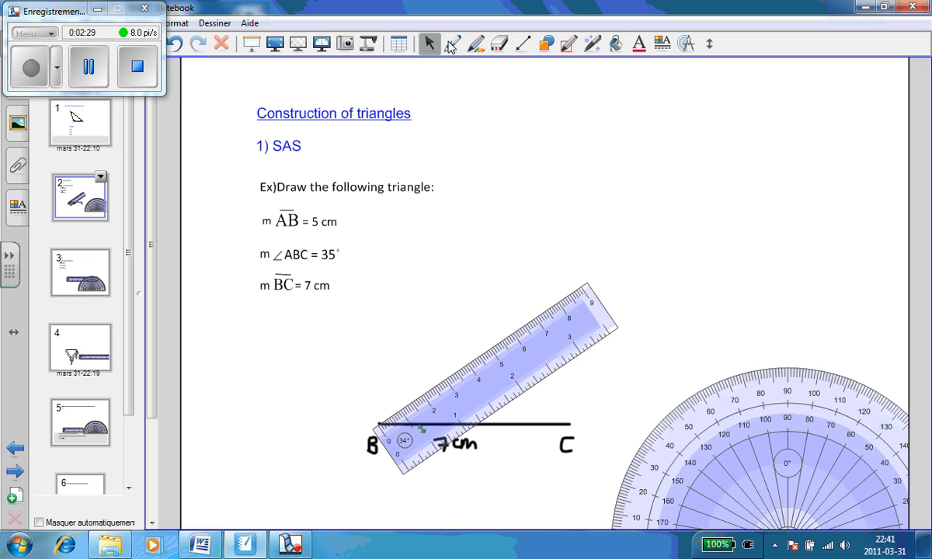
Draw the 5 cm side AB from B along the tilted ruler
click(453, 43)
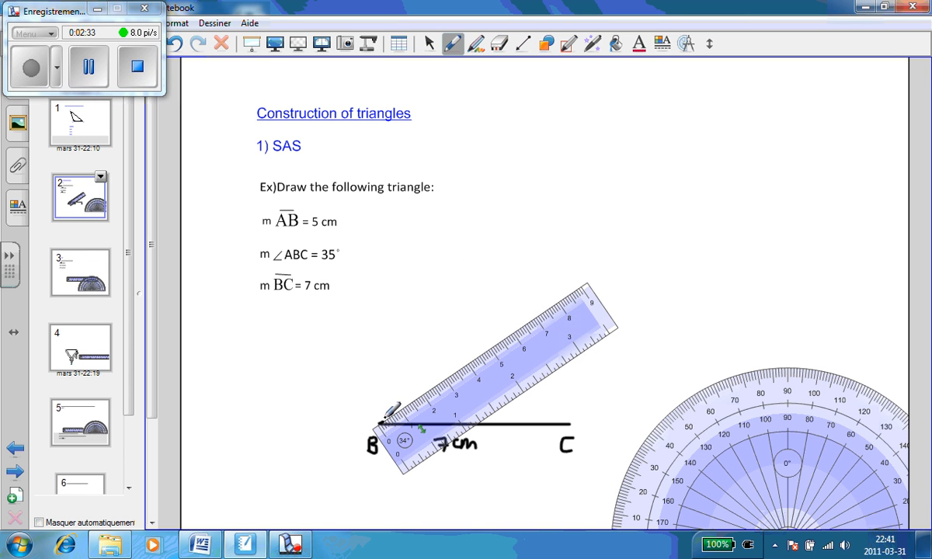
drag(386, 418, 503, 356)
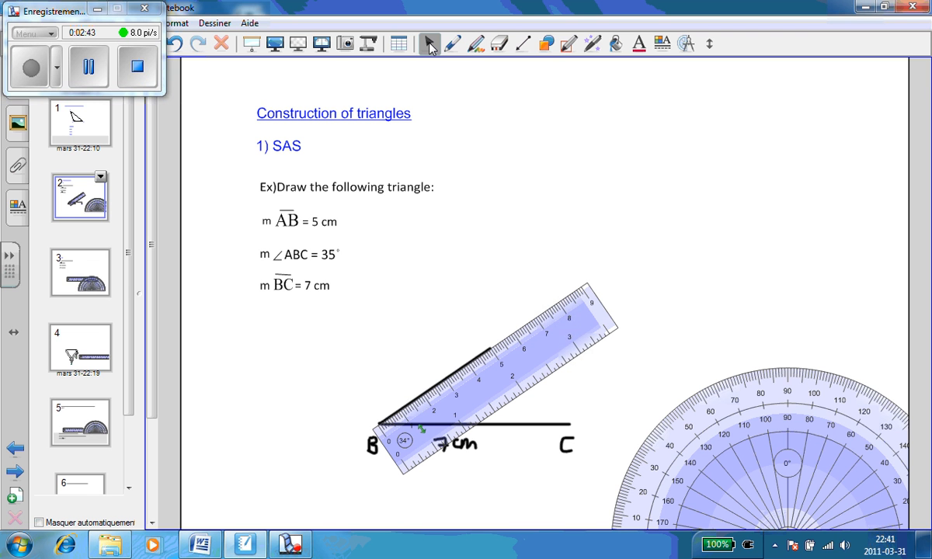
mouse_move(593, 377)
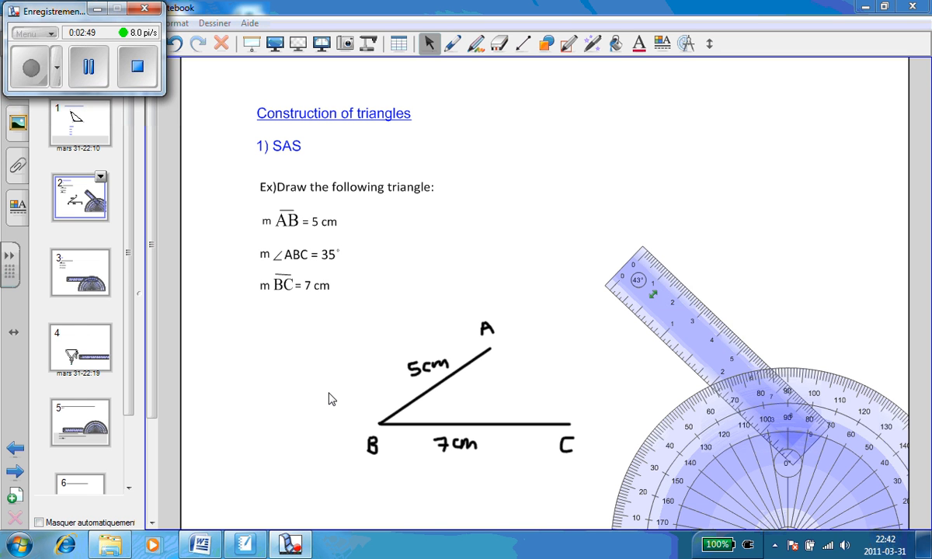
mouse_move(478, 334)
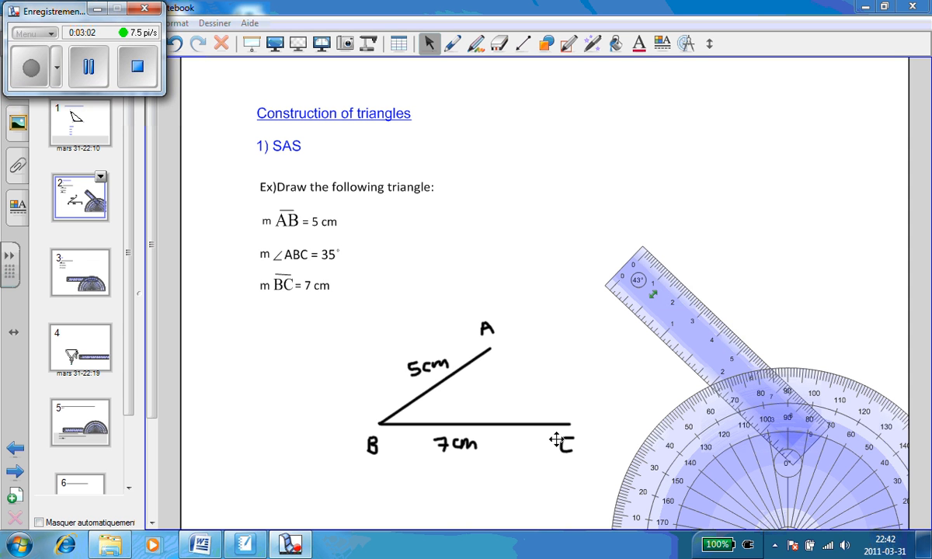
mouse_move(552, 414)
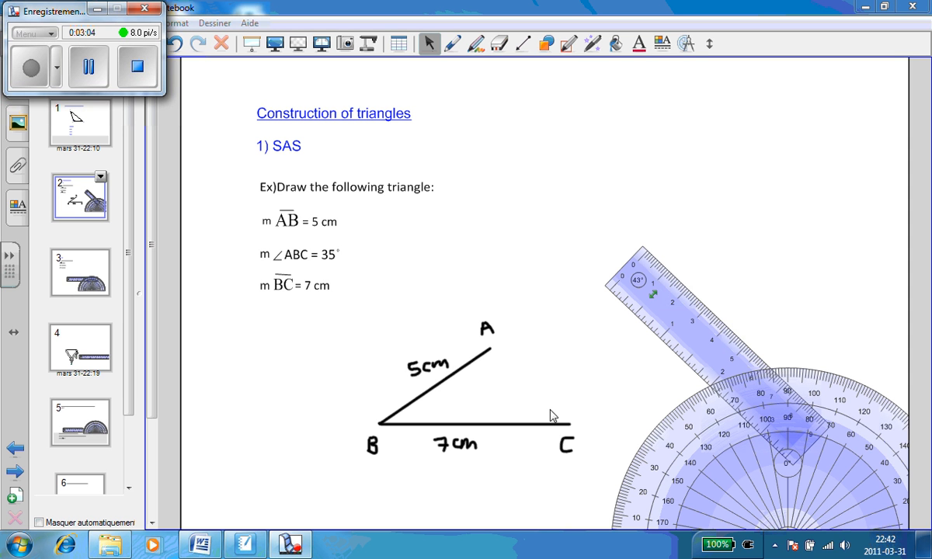
mouse_move(488, 327)
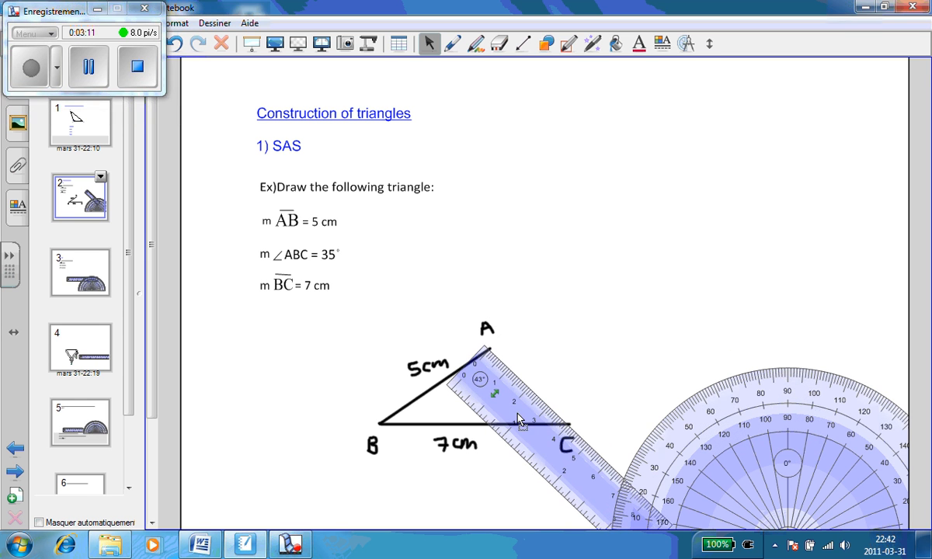
mouse_move(447, 94)
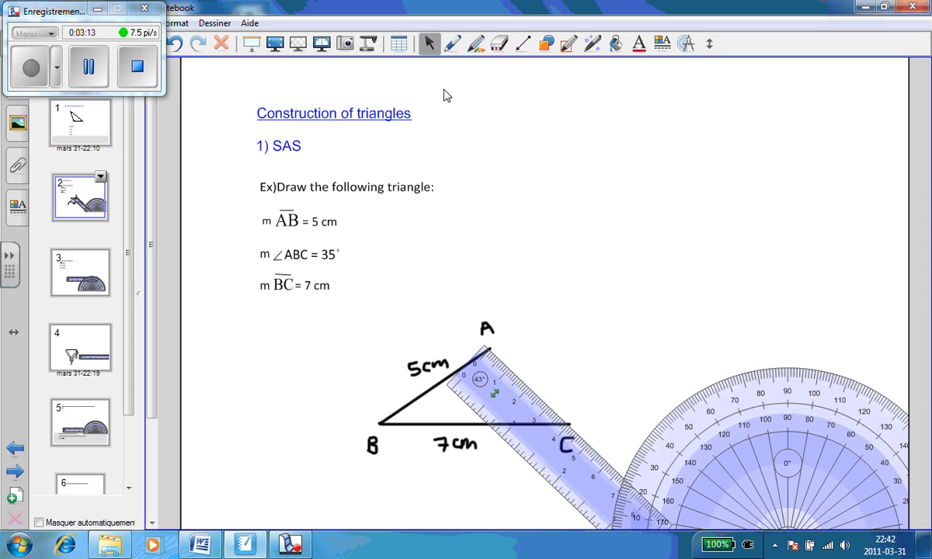
Switch to the pen to draw side AC along the ruler
click(452, 43)
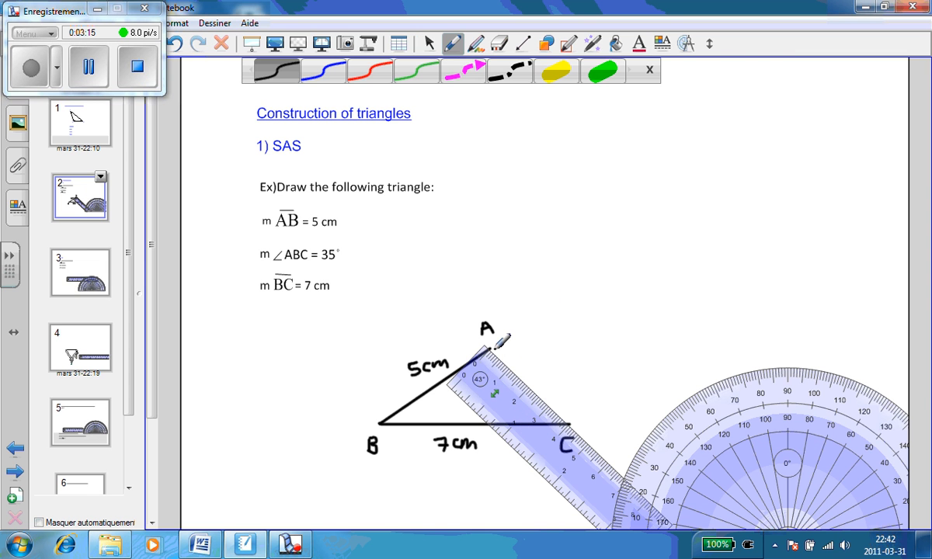